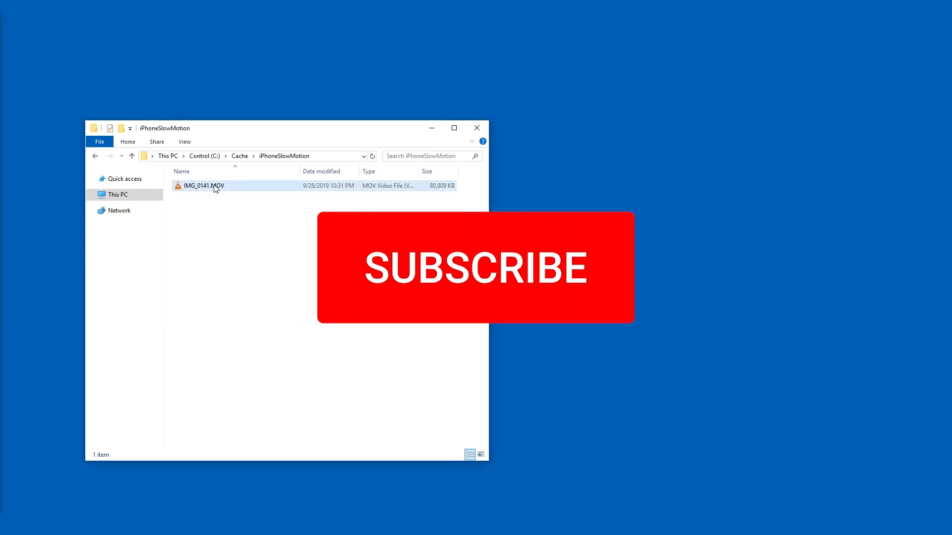
- Play IMG_0141.MOV in VLC and check its Codec details show a frame rate near 120 fps
{"action": "double_click", "coordinate": [202, 185]}
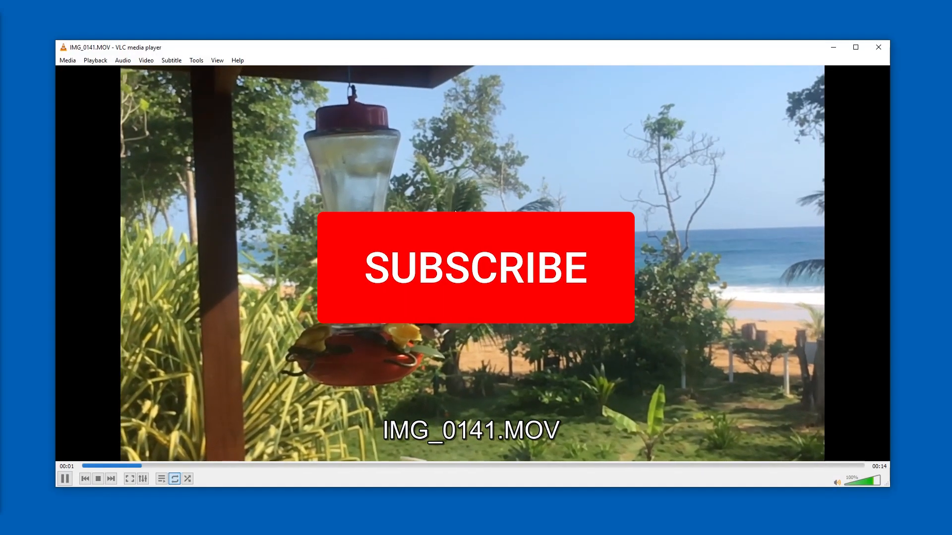
{"action": "right_click", "coordinate": [477, 267]}
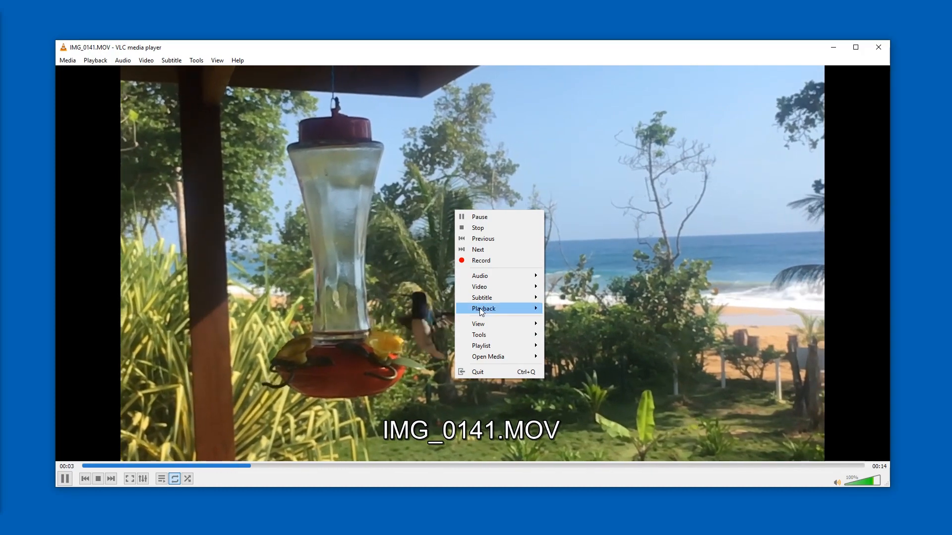
{"action": "mouse_move", "coordinate": [479, 334]}
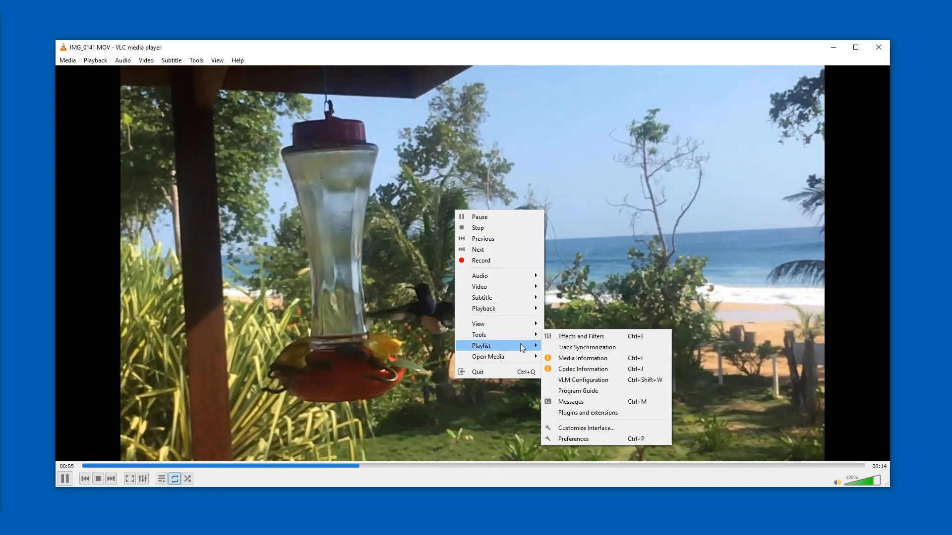
{"action": "mouse_move", "coordinate": [479, 334]}
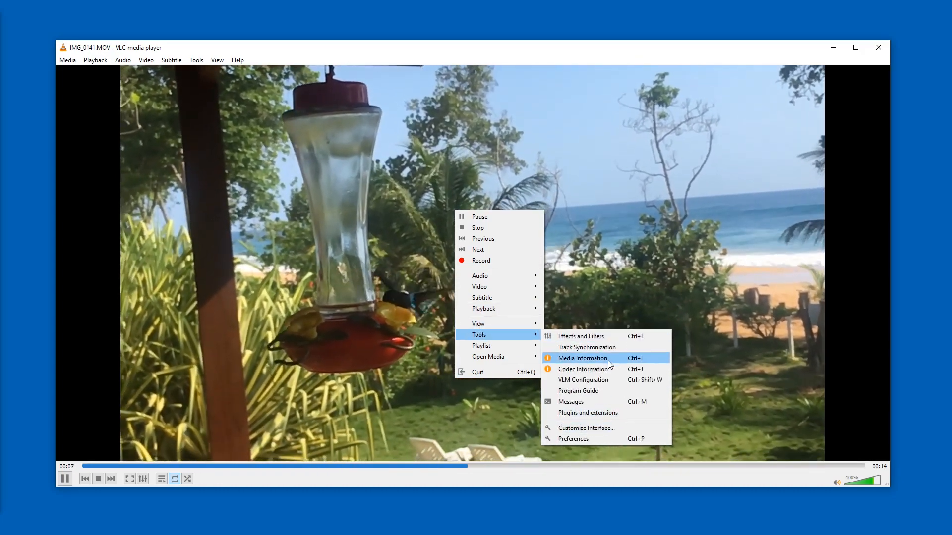
{"action": "left_click", "coordinate": [585, 358]}
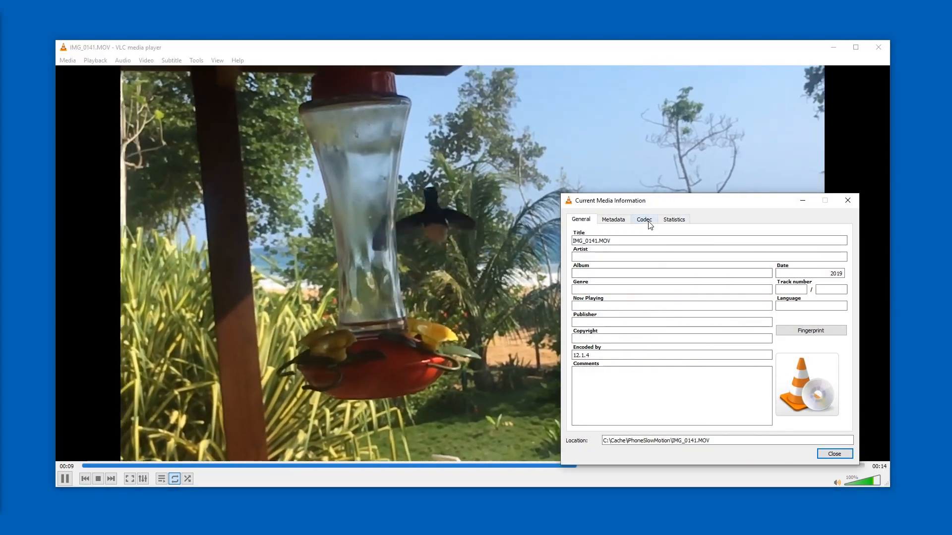
{"action": "left_click", "coordinate": [643, 219]}
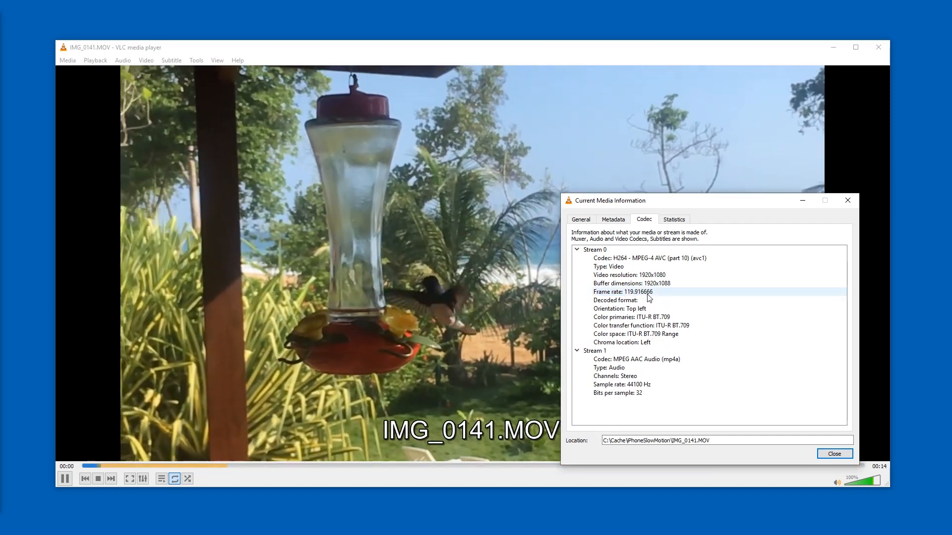
{"action": "left_click", "coordinate": [834, 453]}
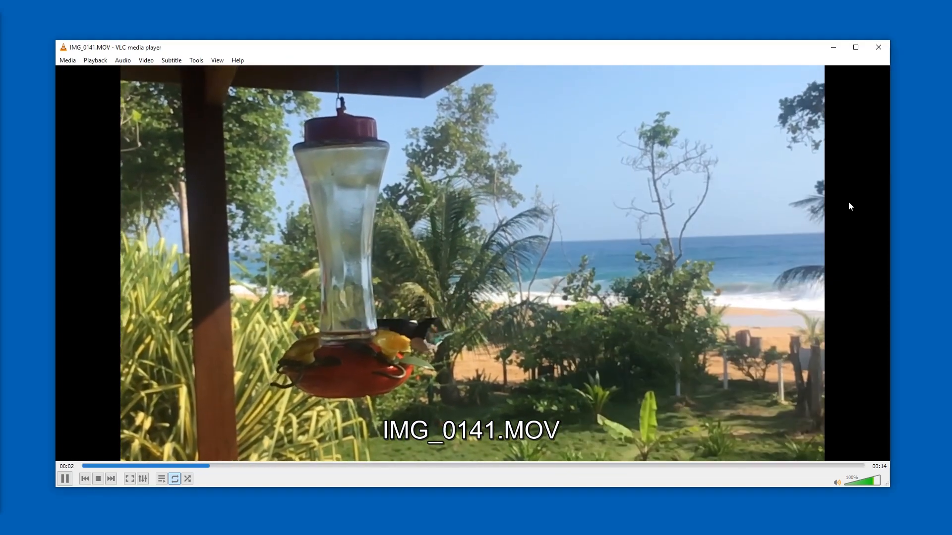
{"action": "mouse_move", "coordinate": [693, 124]}
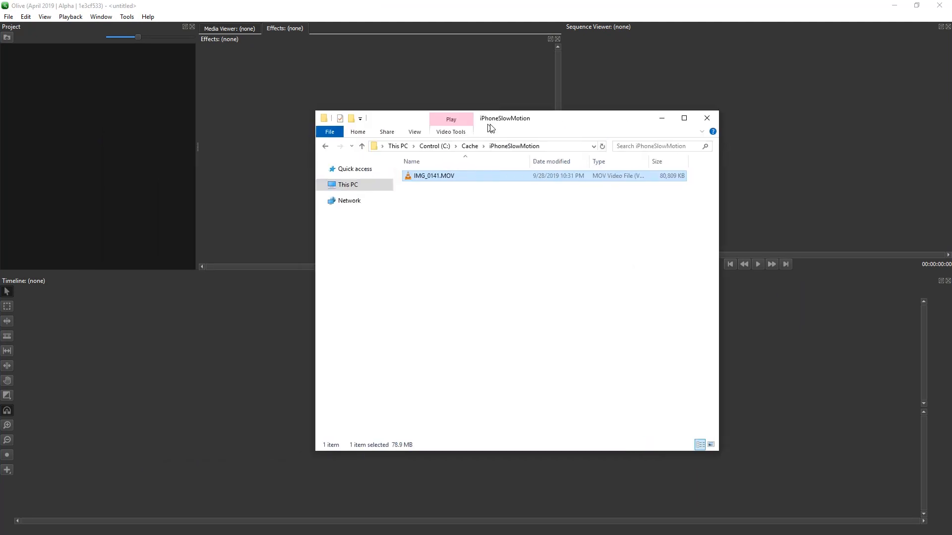
- Import IMG_0141.MOV and confirm Sequence 01's properties stay at 1080p, 29.97 fps
{"action": "left_click_drag", "start_coordinate": [433, 175], "coordinate": [26, 63]}
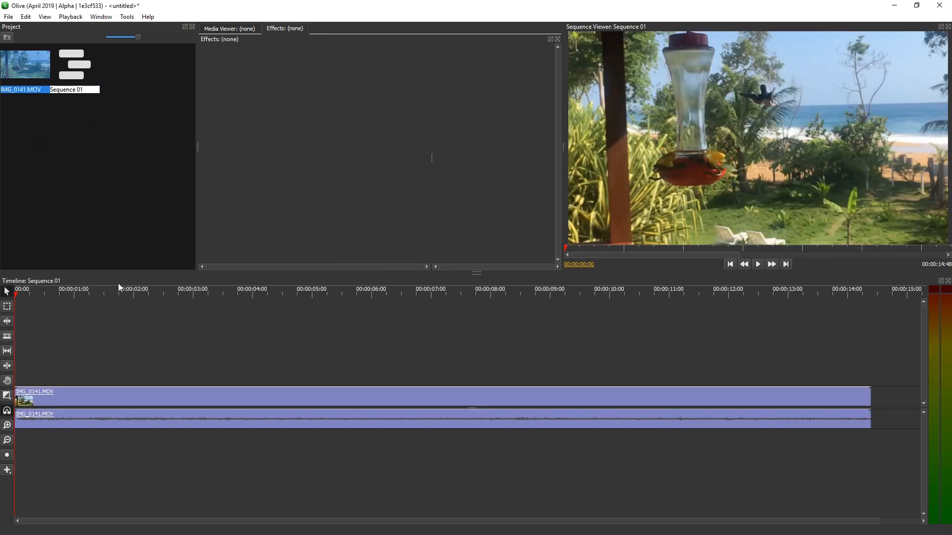
{"action": "left_click", "coordinate": [75, 66]}
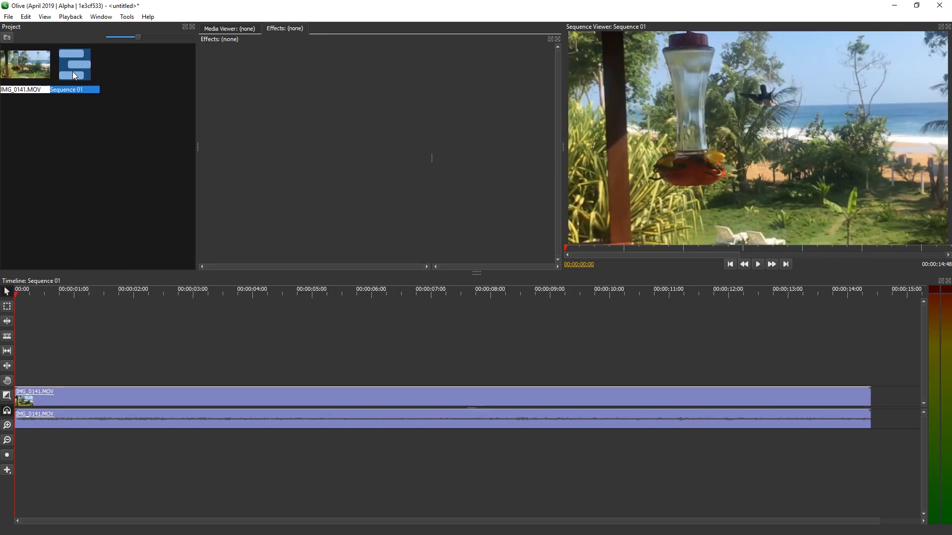
{"action": "right_click", "coordinate": [74, 63]}
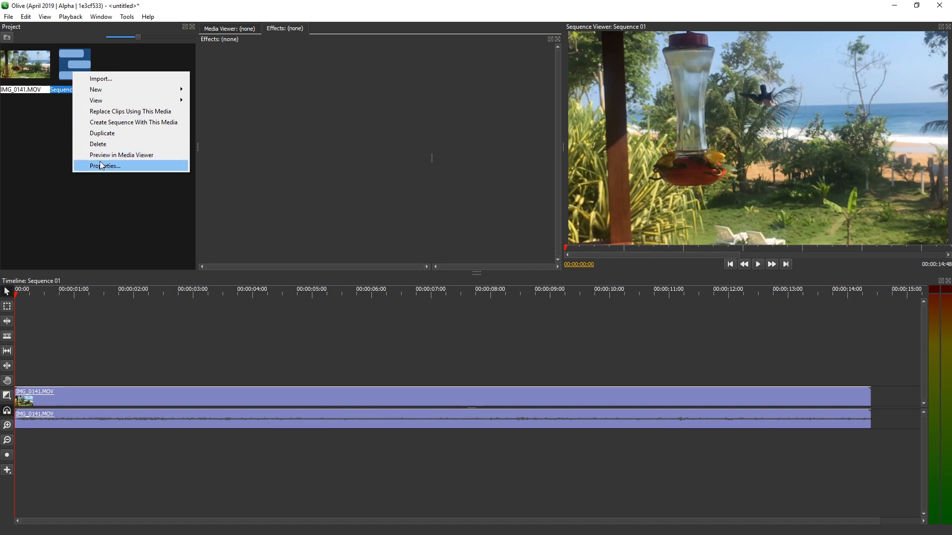
{"action": "left_click", "coordinate": [105, 166]}
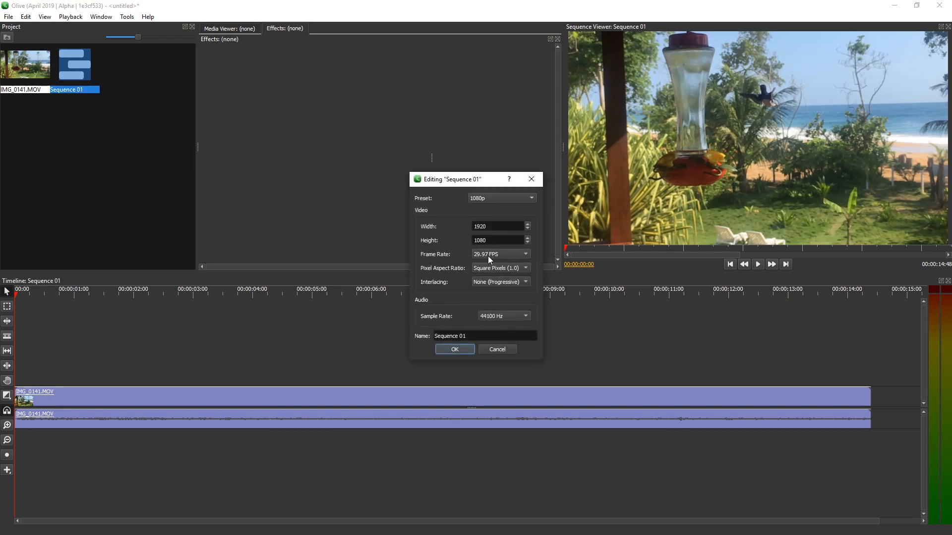
{"action": "left_click", "coordinate": [454, 349]}
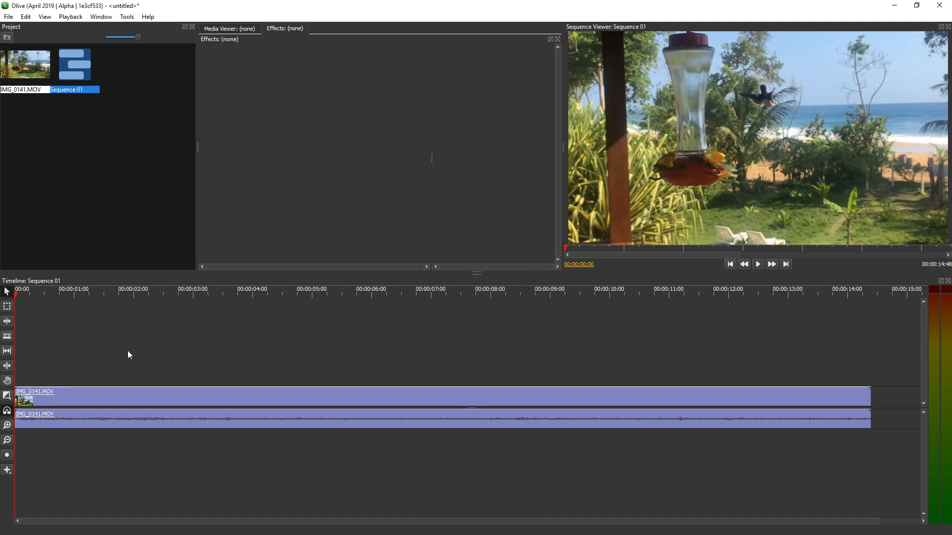
{"action": "left_click", "coordinate": [757, 263]}
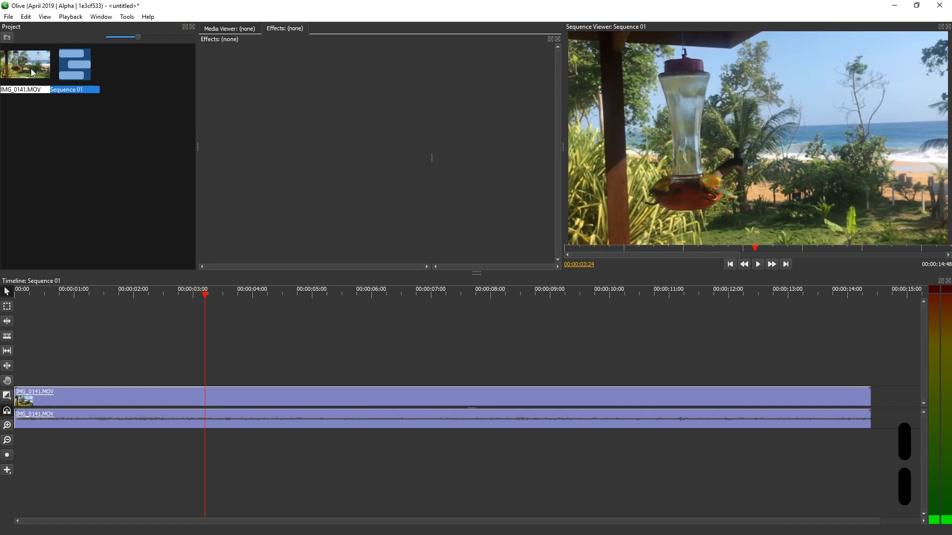
- Conform IMG_0141.MOV to 30.00 fps in its properties and place it back on the timeline
{"action": "right_click", "coordinate": [27, 65]}
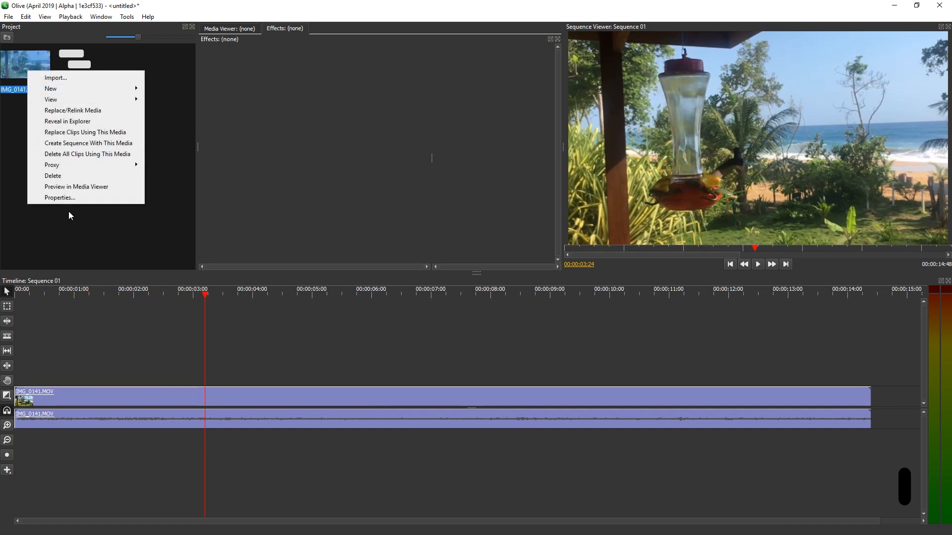
{"action": "left_click", "coordinate": [59, 197]}
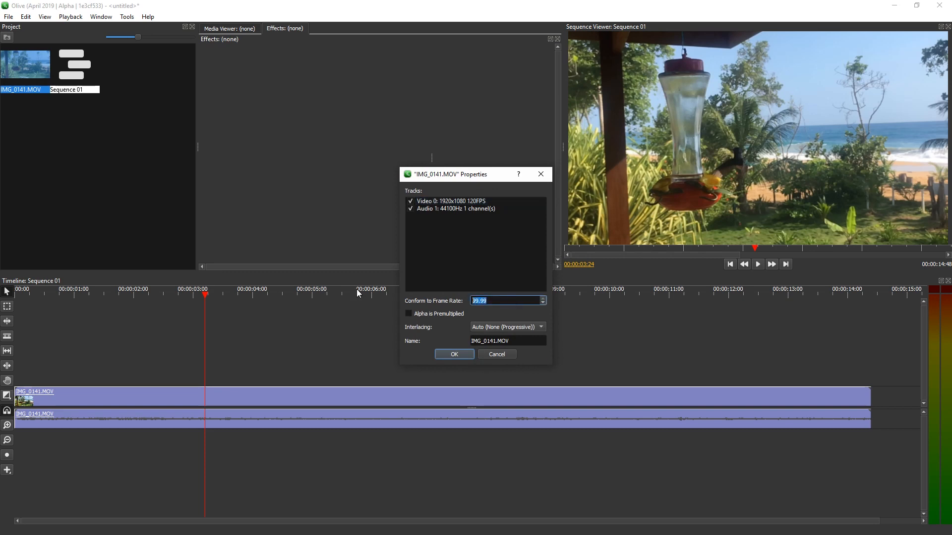
{"action": "type", "text": "30.00"}
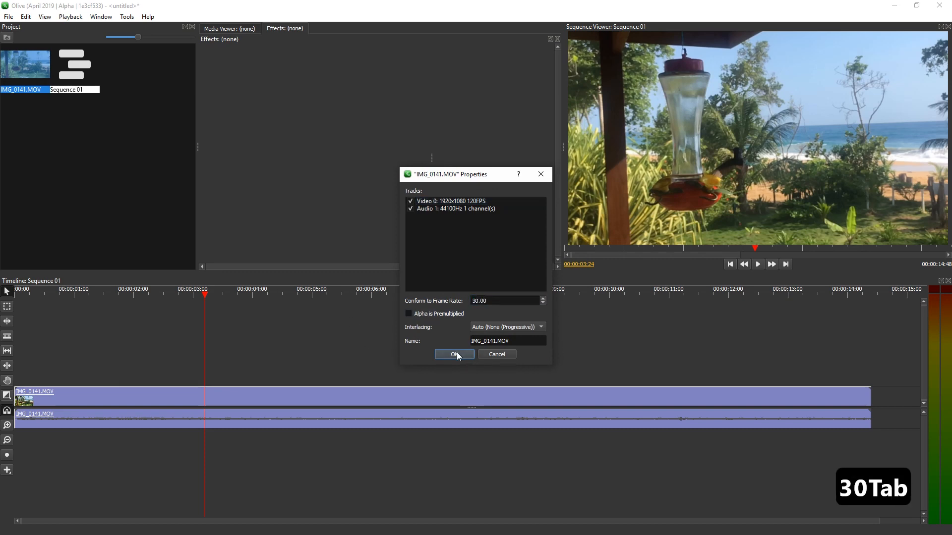
{"action": "left_click", "coordinate": [454, 354]}
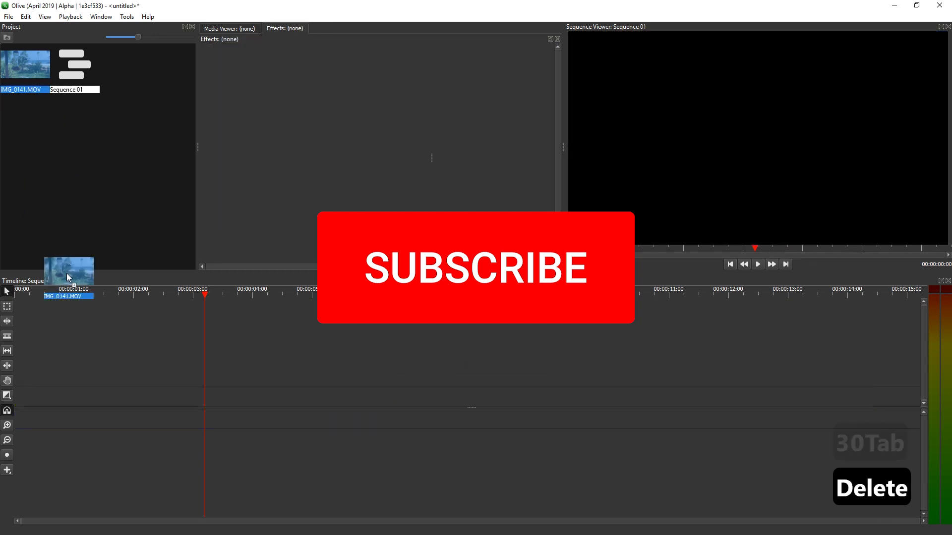
{"action": "left_click_drag", "start_coordinate": [68, 269], "coordinate": [68, 398]}
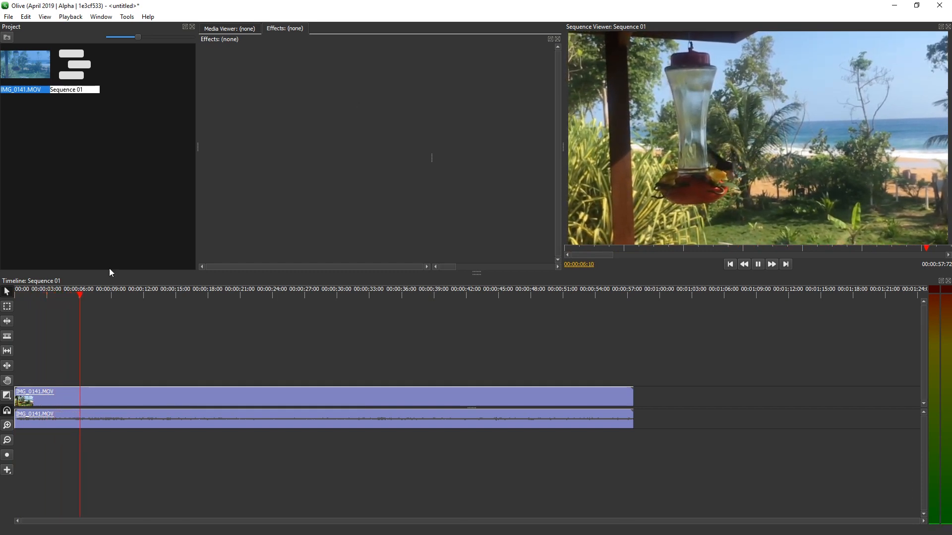
- Boost the clip's Volume effect to 18 dB
{"action": "left_click", "coordinate": [115, 397]}
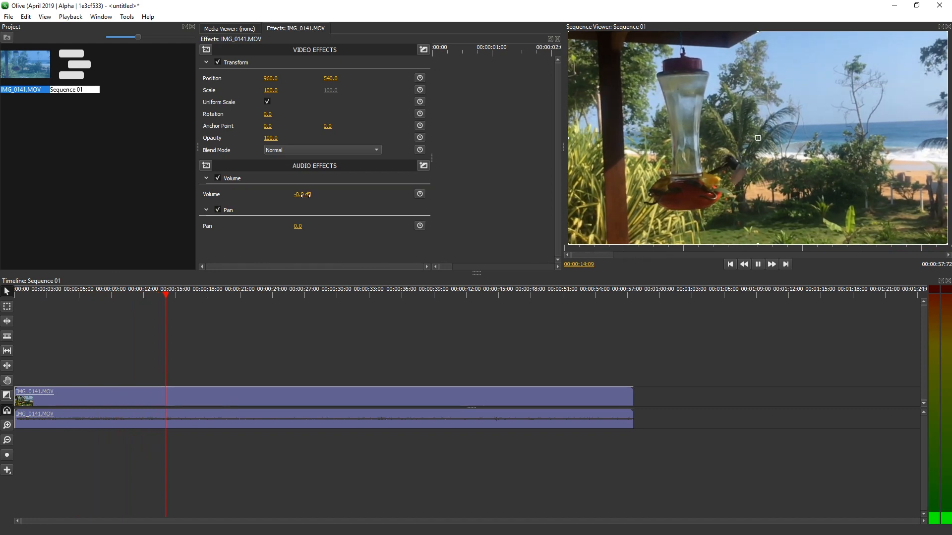
{"action": "type", "text": "6.0"}
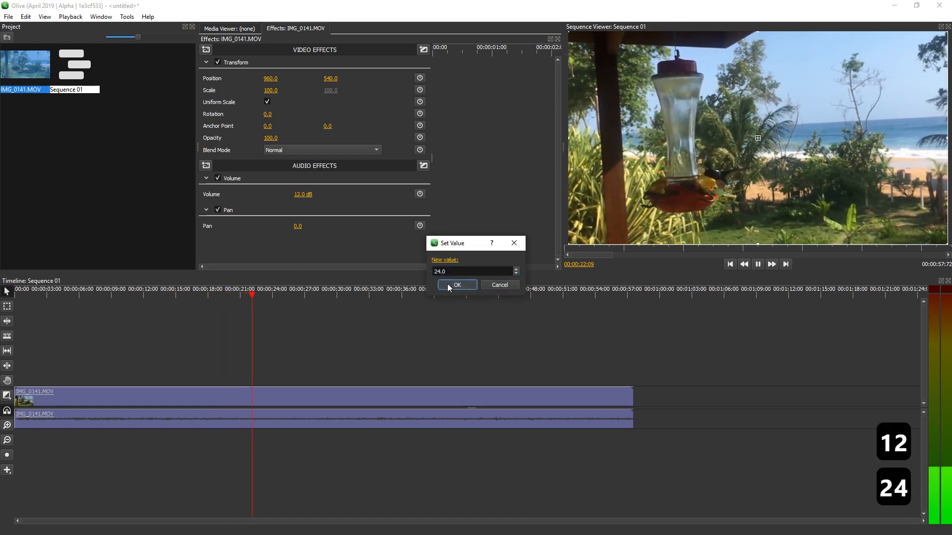
{"action": "left_click", "coordinate": [456, 286]}
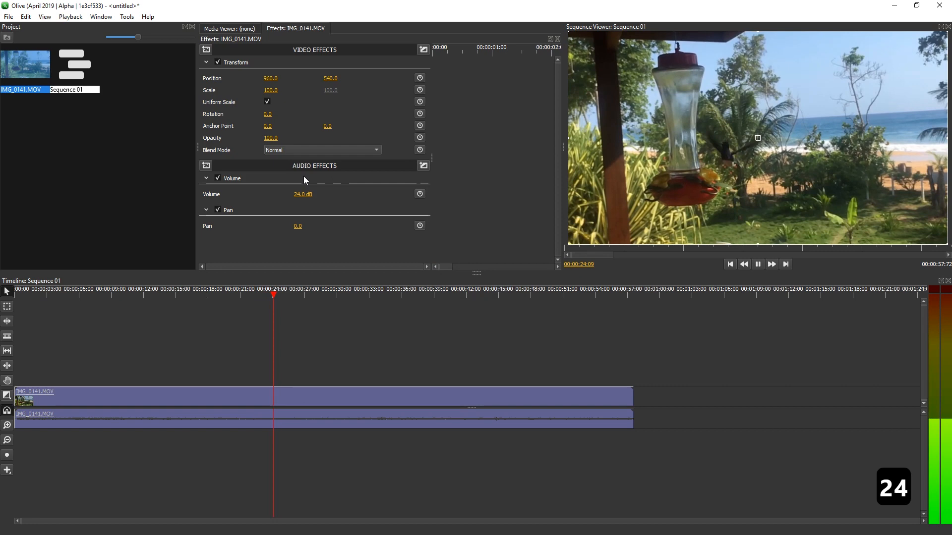
{"action": "double_click", "coordinate": [303, 194]}
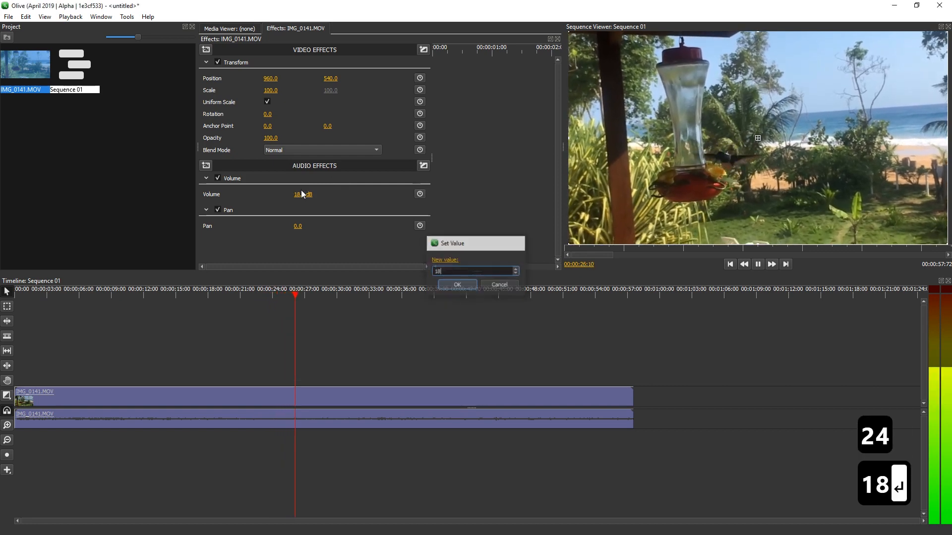
{"action": "left_click", "coordinate": [456, 285]}
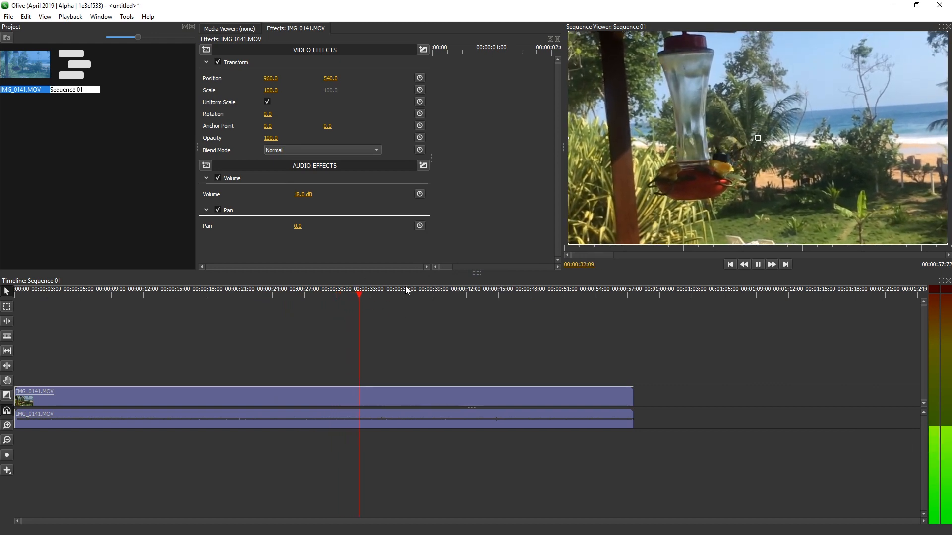
- Scrub into the clip, then return the playhead to the start of the sequence
{"action": "left_click", "coordinate": [498, 289]}
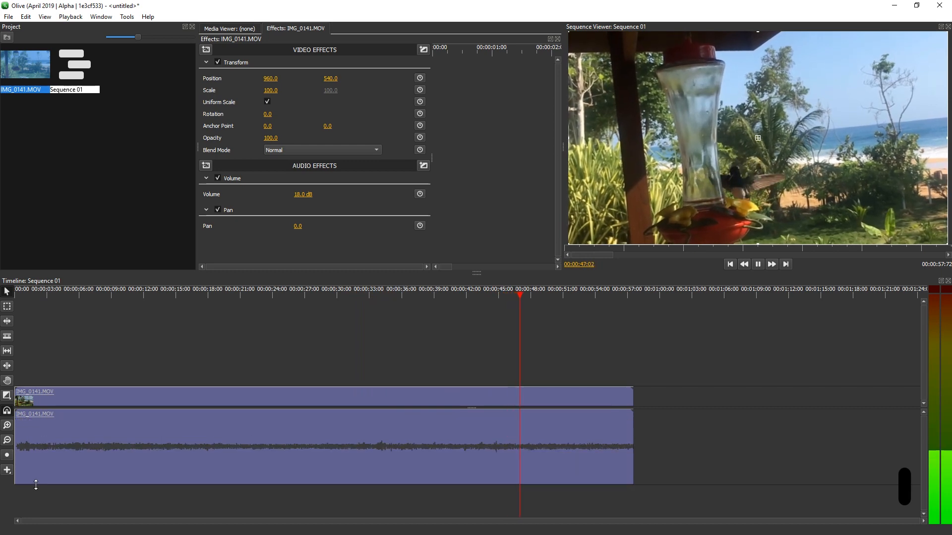
{"action": "key", "text": "Home"}
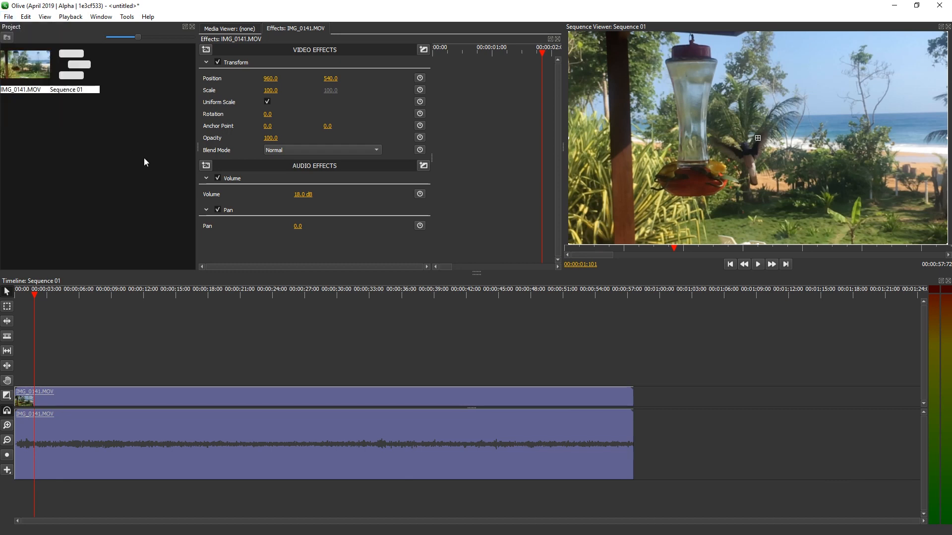
- Cancel the export dialog and set Sequence 01's frame rate to 30 FPS
{"action": "key", "text": "Ctrl+m"}
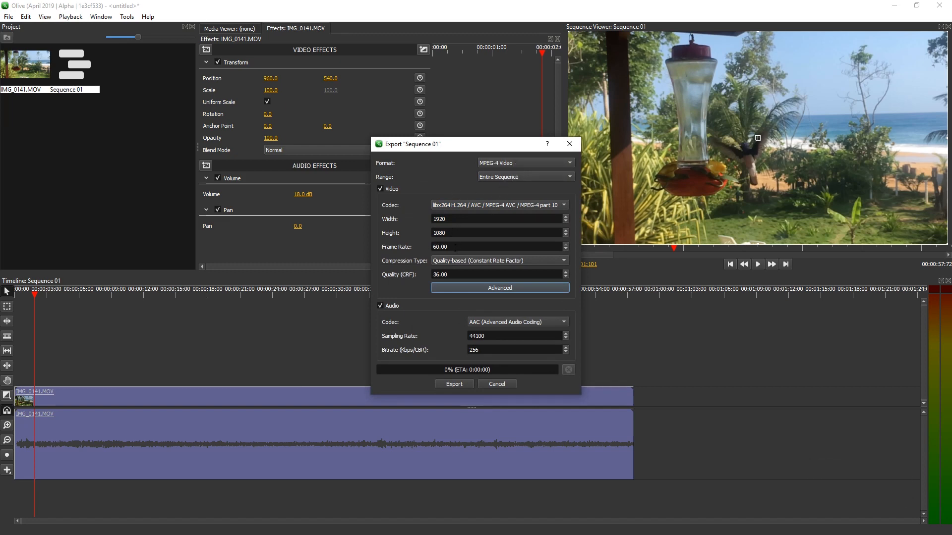
{"action": "left_click", "coordinate": [498, 246]}
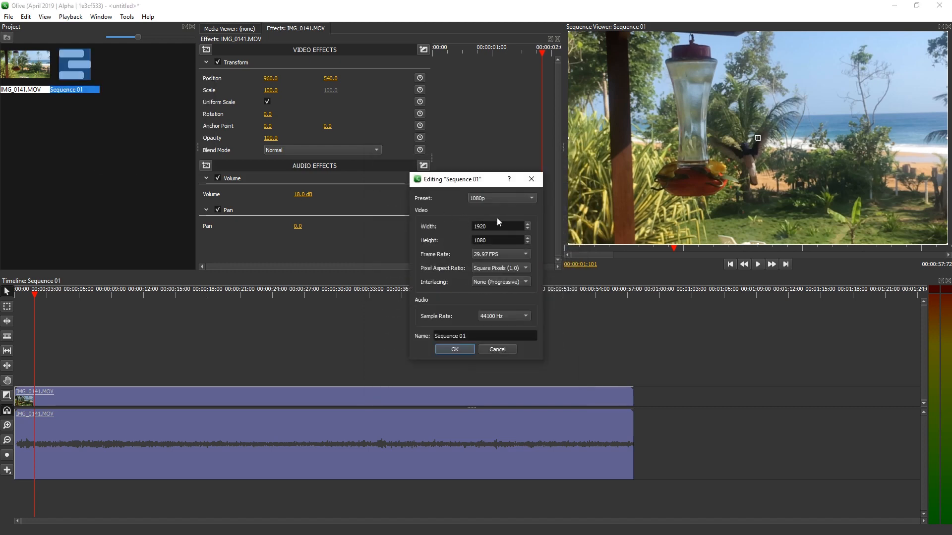
{"action": "left_click", "coordinate": [499, 254]}
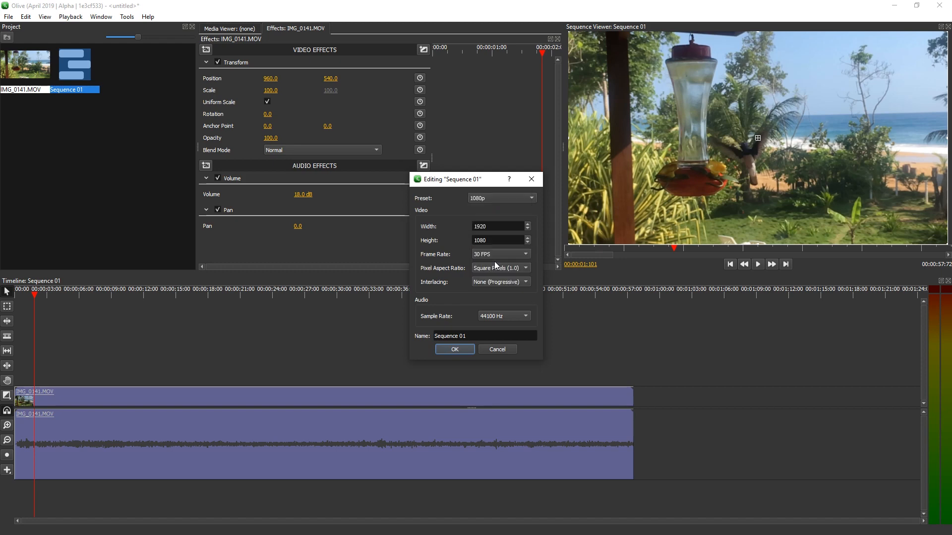
{"action": "left_click", "coordinate": [454, 349]}
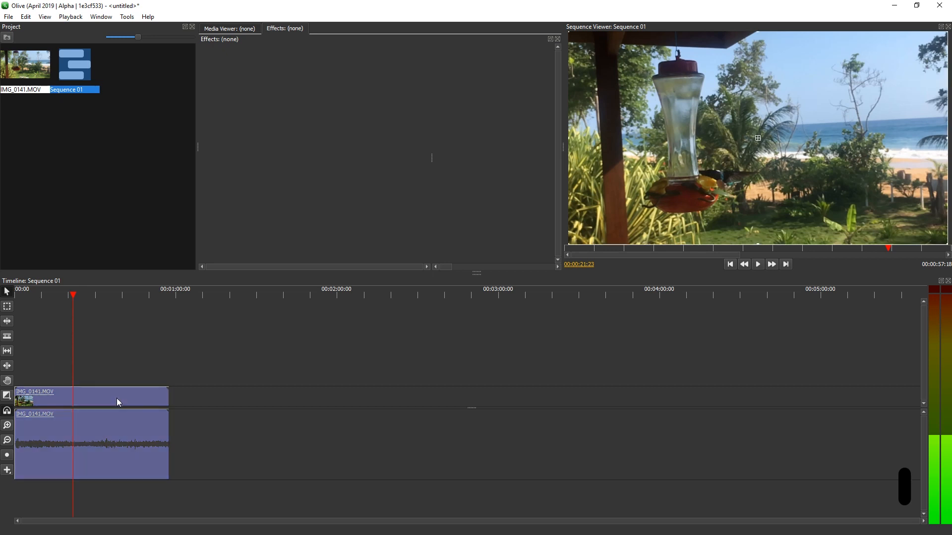
- Set export Quality (CRF) to 18 and start the export
{"action": "key", "text": "ctrl+m"}
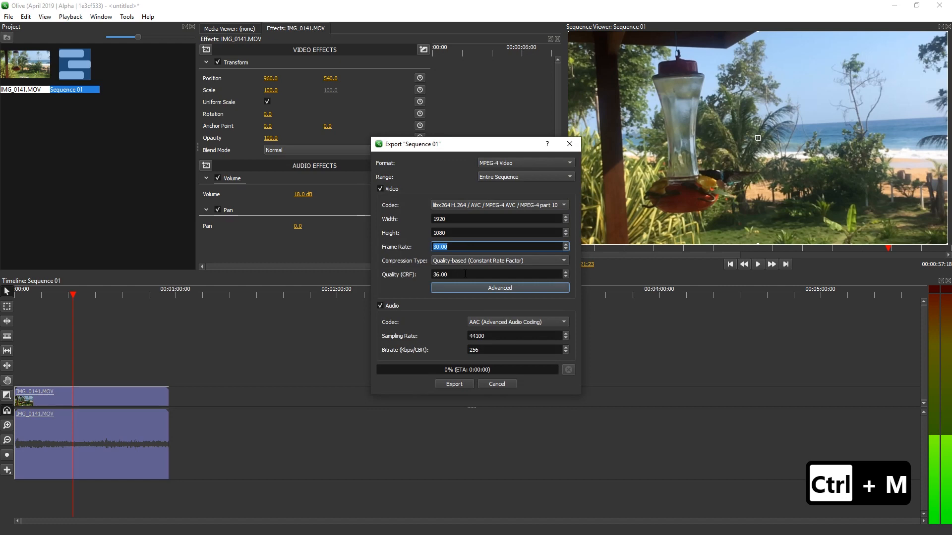
{"action": "left_click", "coordinate": [492, 274]}
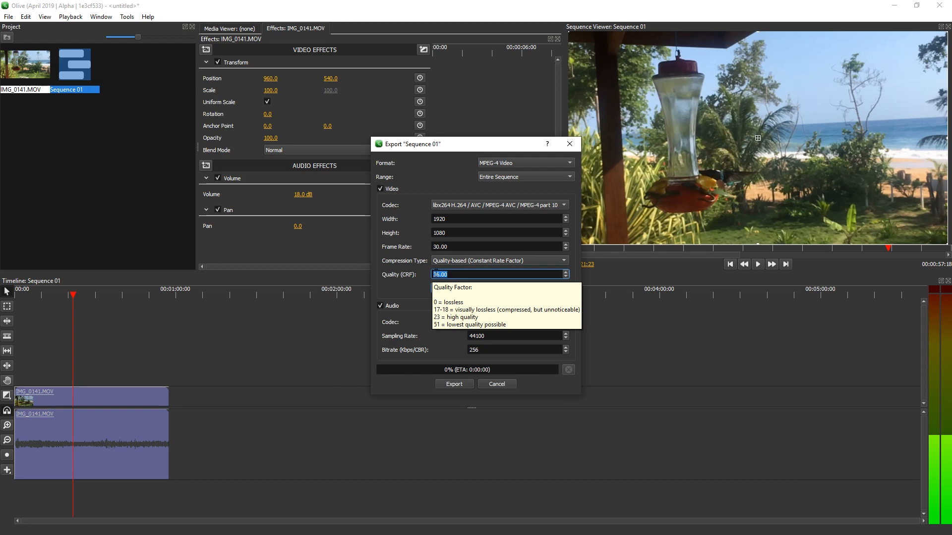
{"action": "type", "text": "18"}
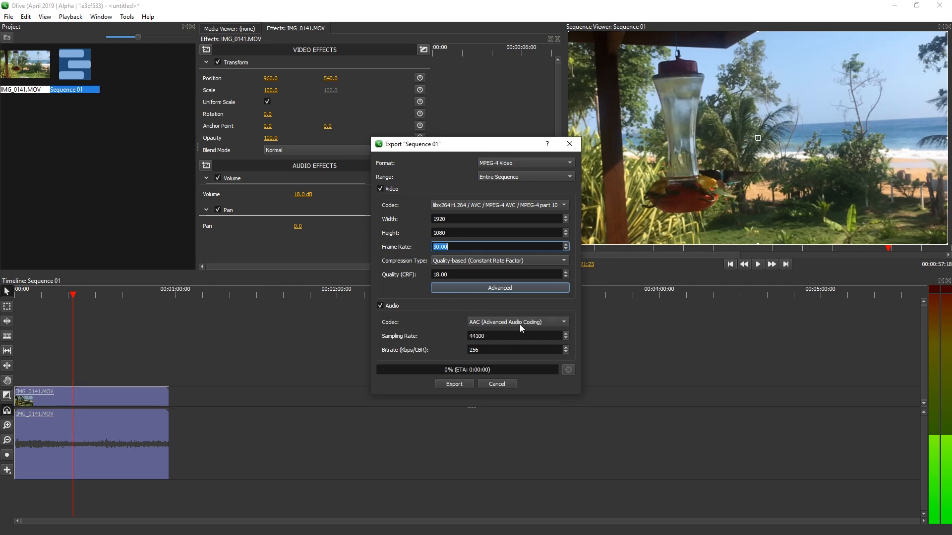
{"action": "left_click", "coordinate": [453, 383]}
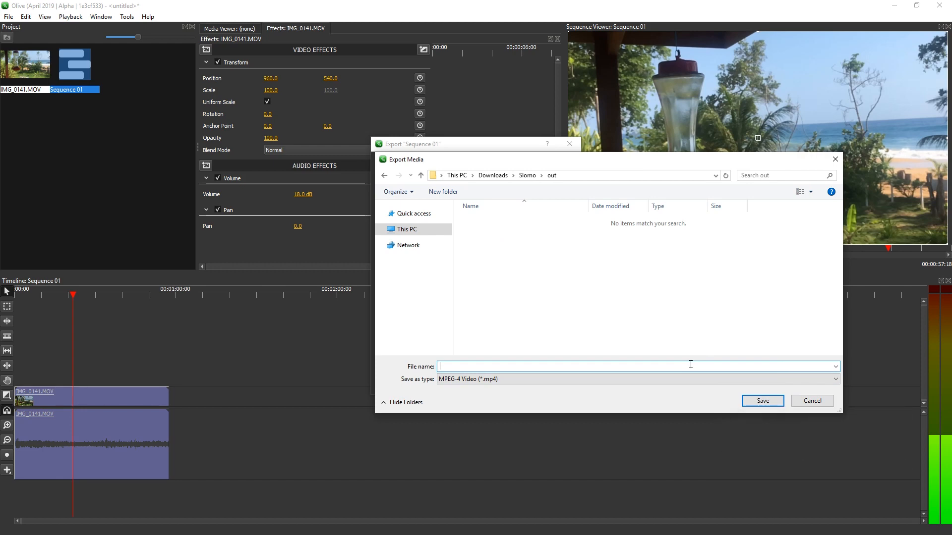
- Save the export as real_slomo in Downloads\Slomo\out and let it render
{"action": "type", "text": "real_sl"}
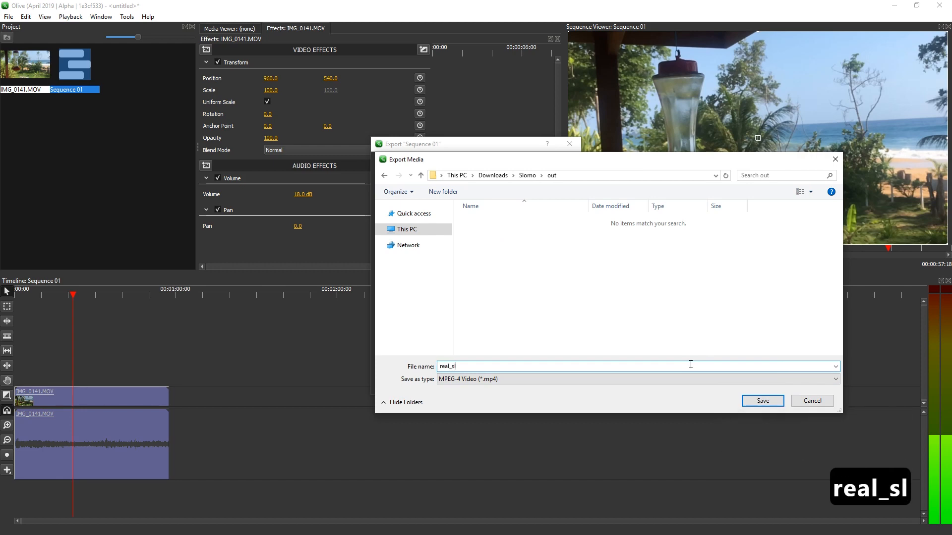
{"action": "type", "text": "omo"}
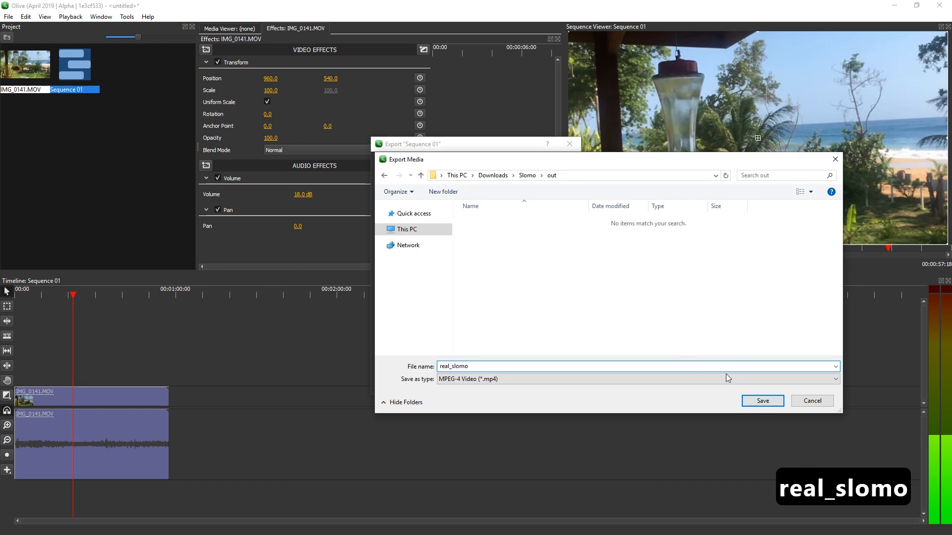
{"action": "left_click", "coordinate": [761, 401]}
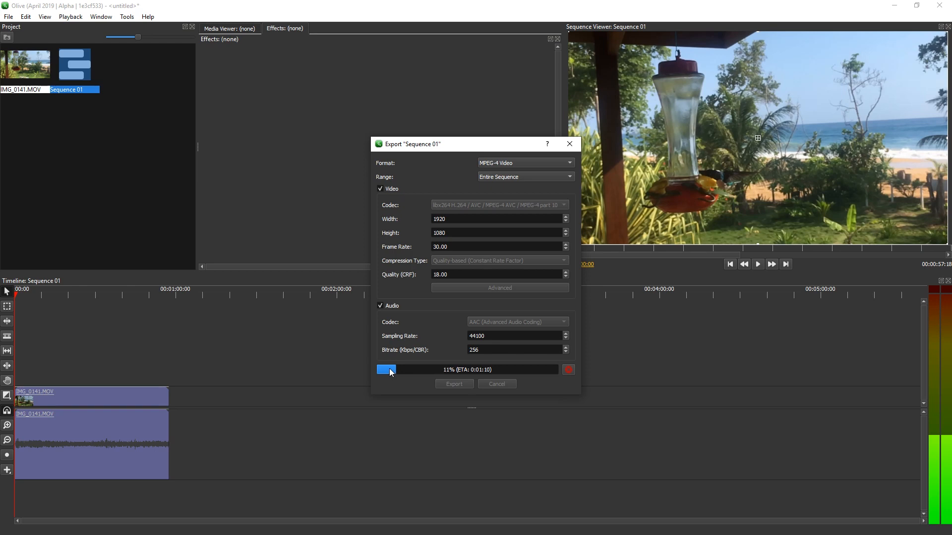
{"action": "left_click", "coordinate": [569, 369]}
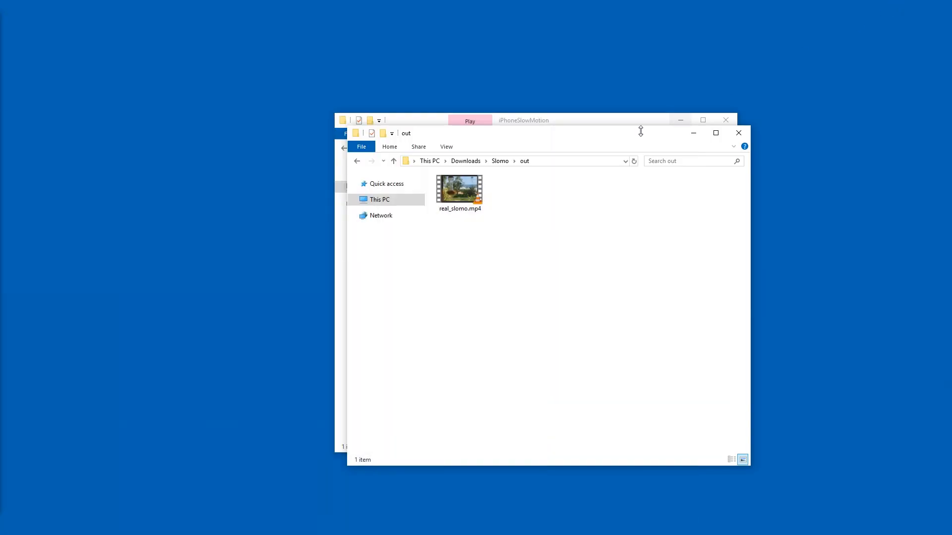
- Open the exported real_slomo.mp4 from Explorer for playback in VLC
{"action": "left_click", "coordinate": [459, 191]}
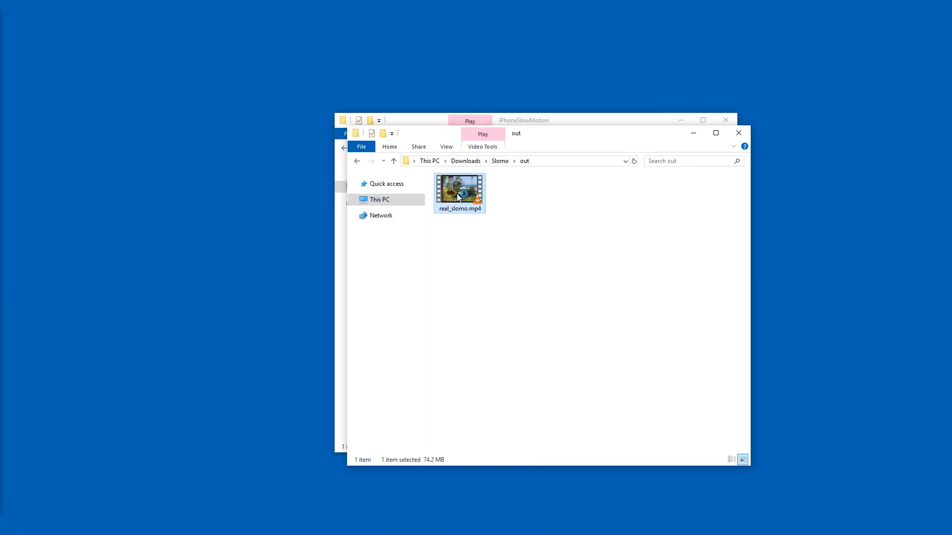
{"action": "double_click", "coordinate": [459, 191]}
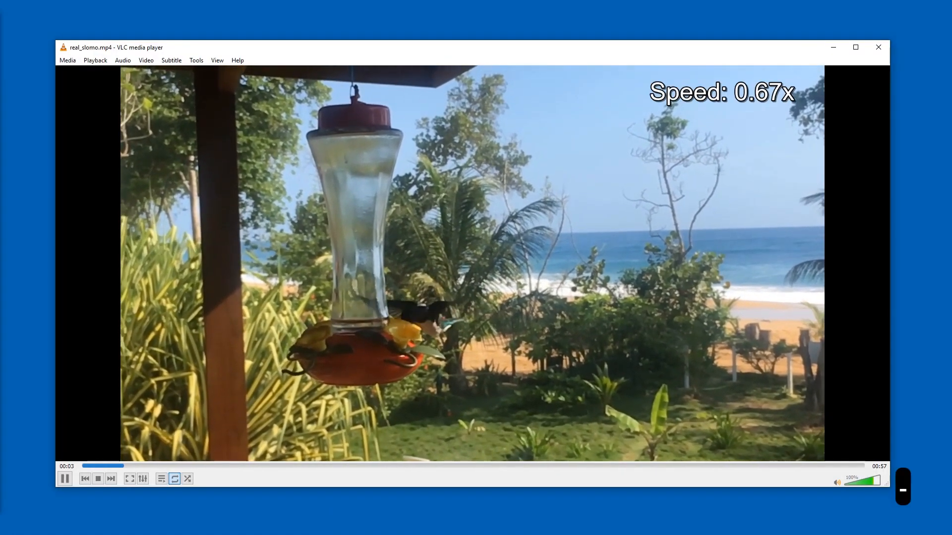
{"action": "key", "text": "ctrl+i"}
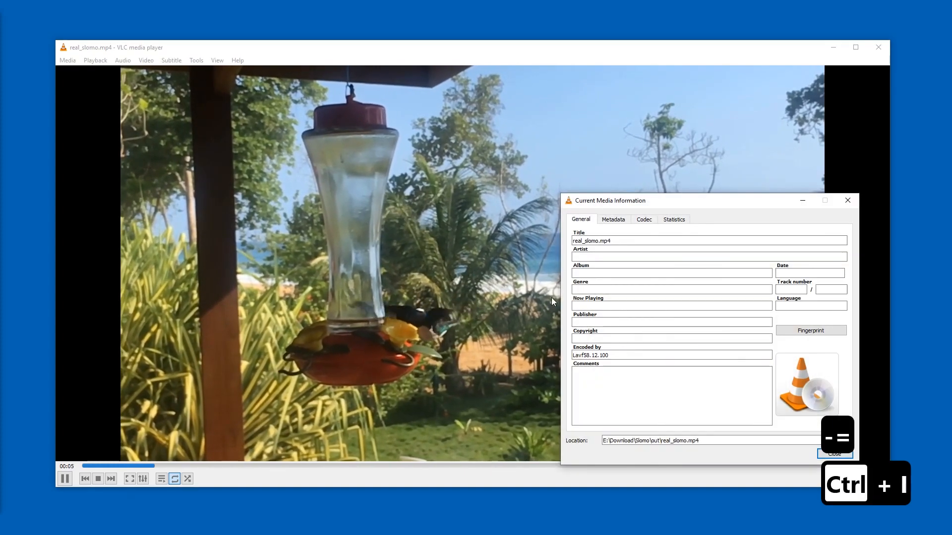
{"action": "left_click", "coordinate": [643, 219]}
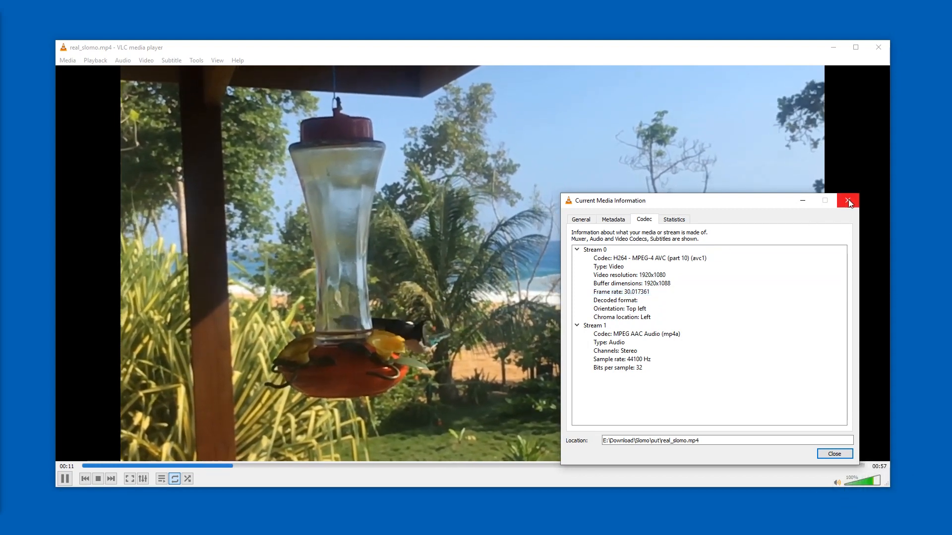
{"action": "left_click", "coordinate": [848, 201]}
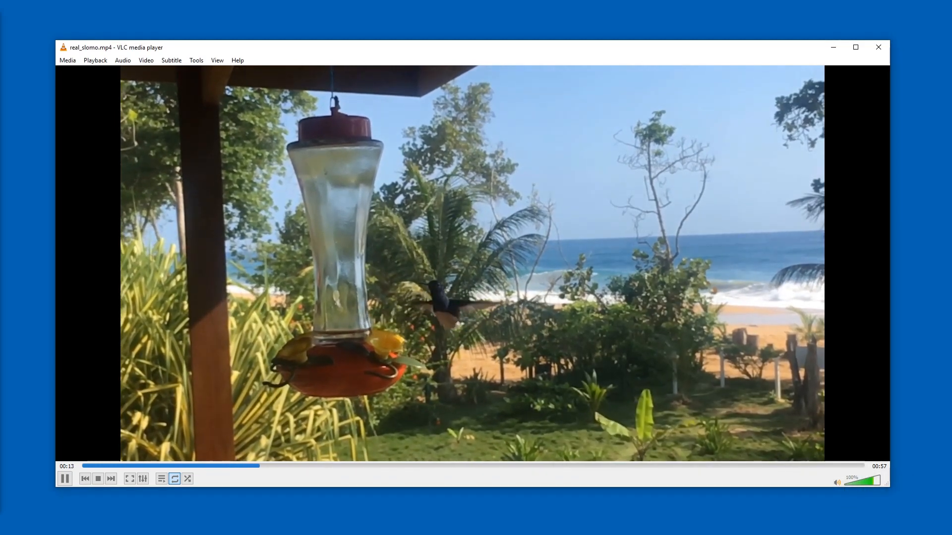